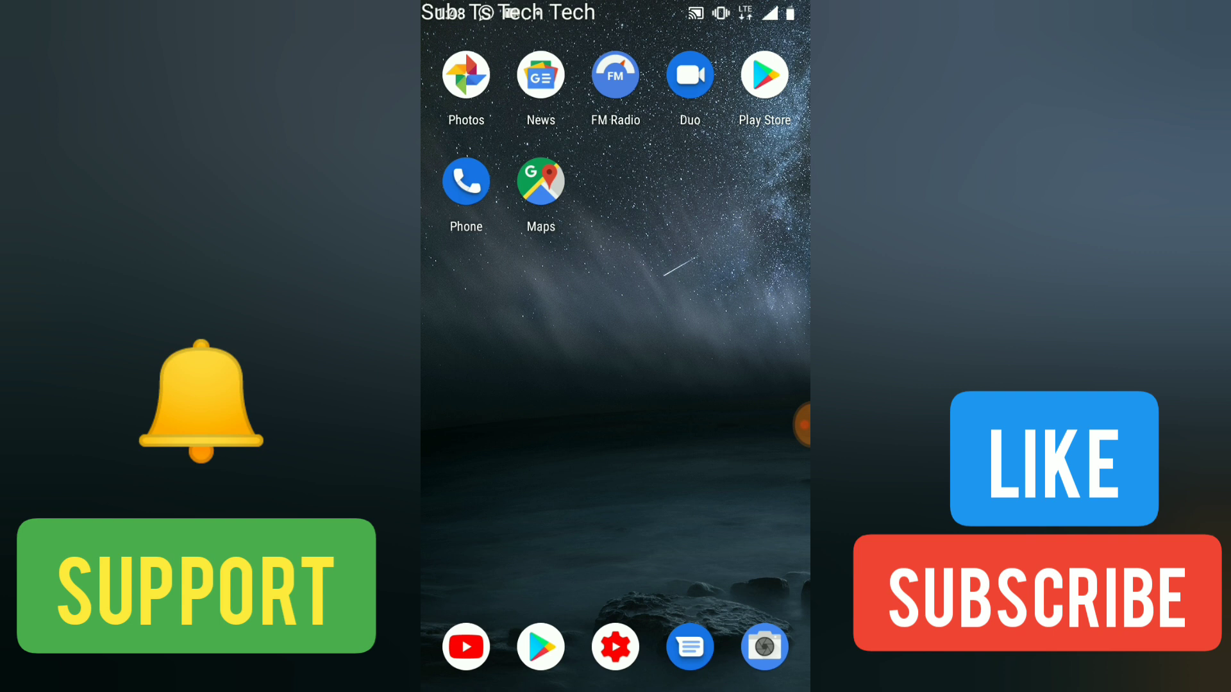
Launch Facebook from the app drawer and land on the home news feed
scroll("up", 3)
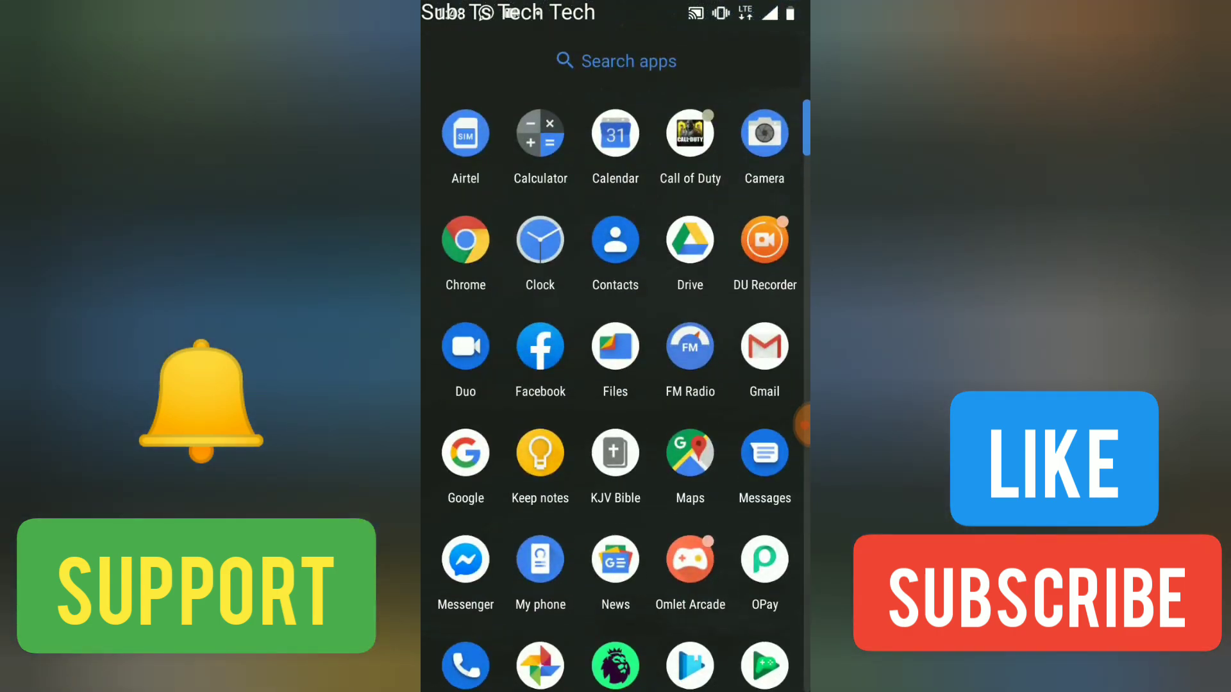
left_click(540, 346)
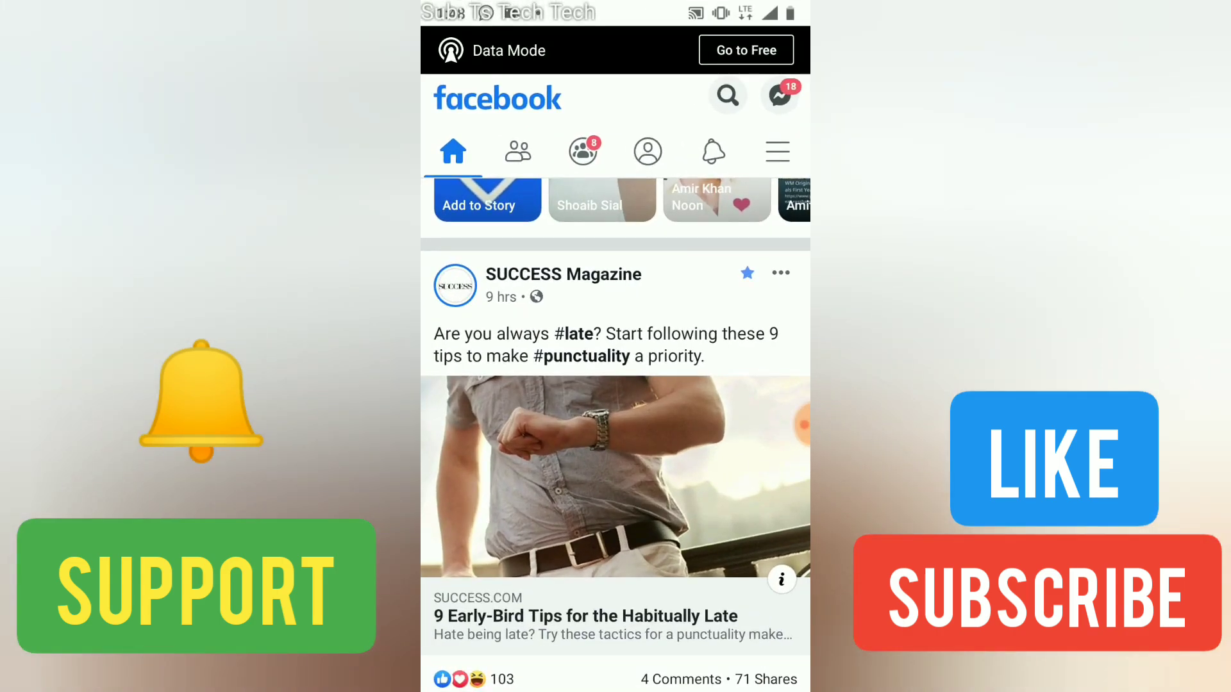
scroll("down", 3)
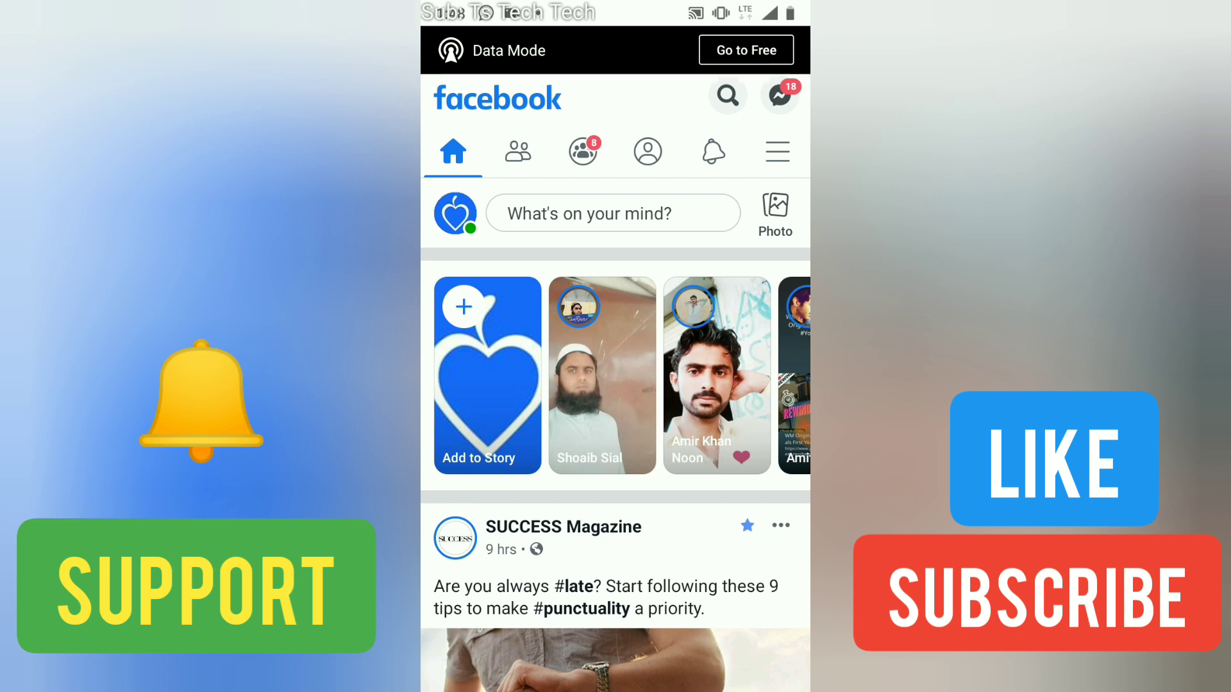
Log out of the current account from the main menu, reaching the saved-accounts login screen
left_click(778, 151)
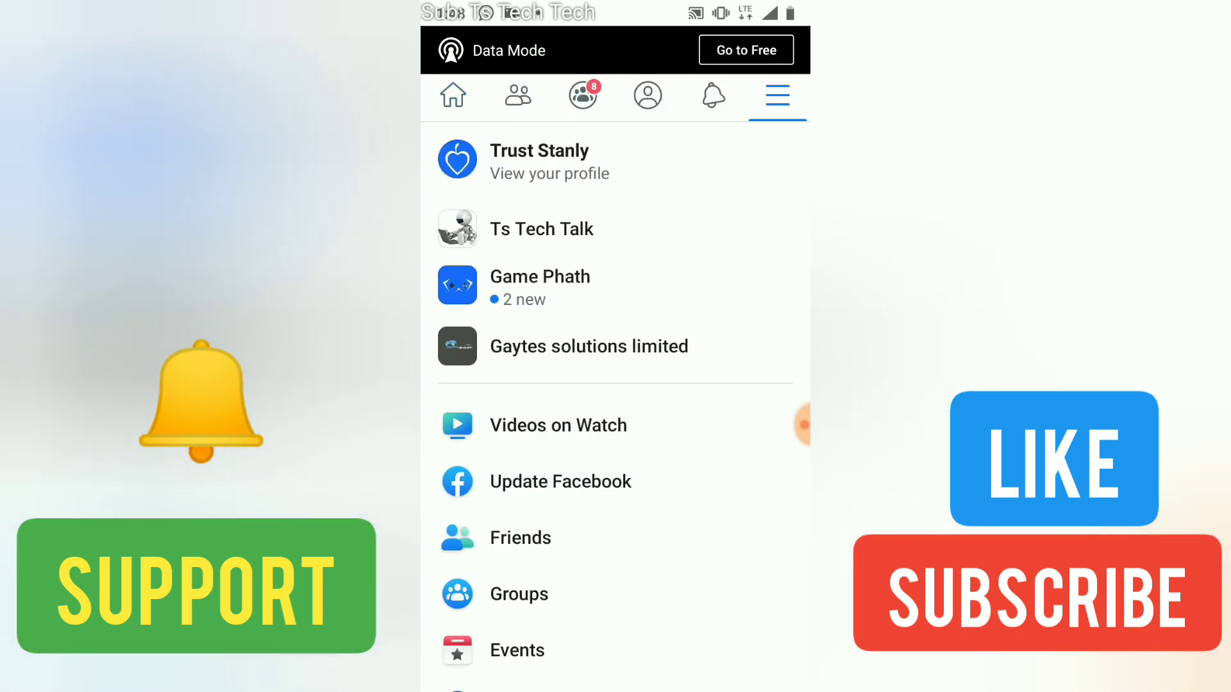
scroll("down", 3)
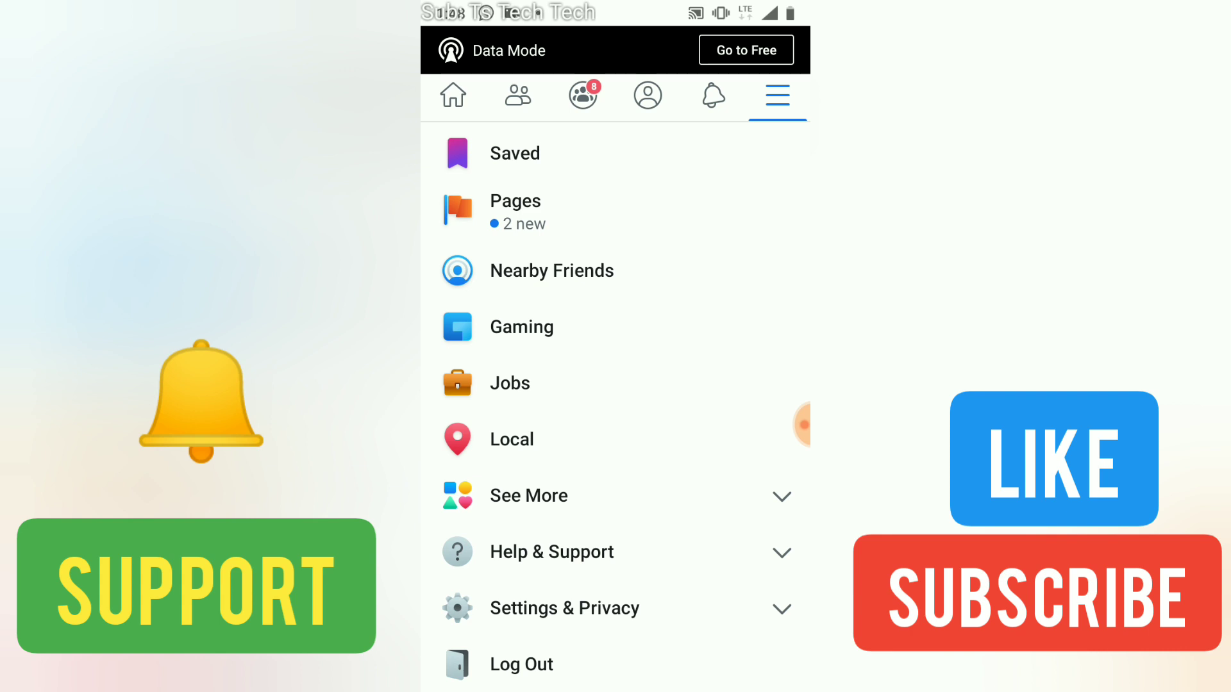
left_click(521, 664)
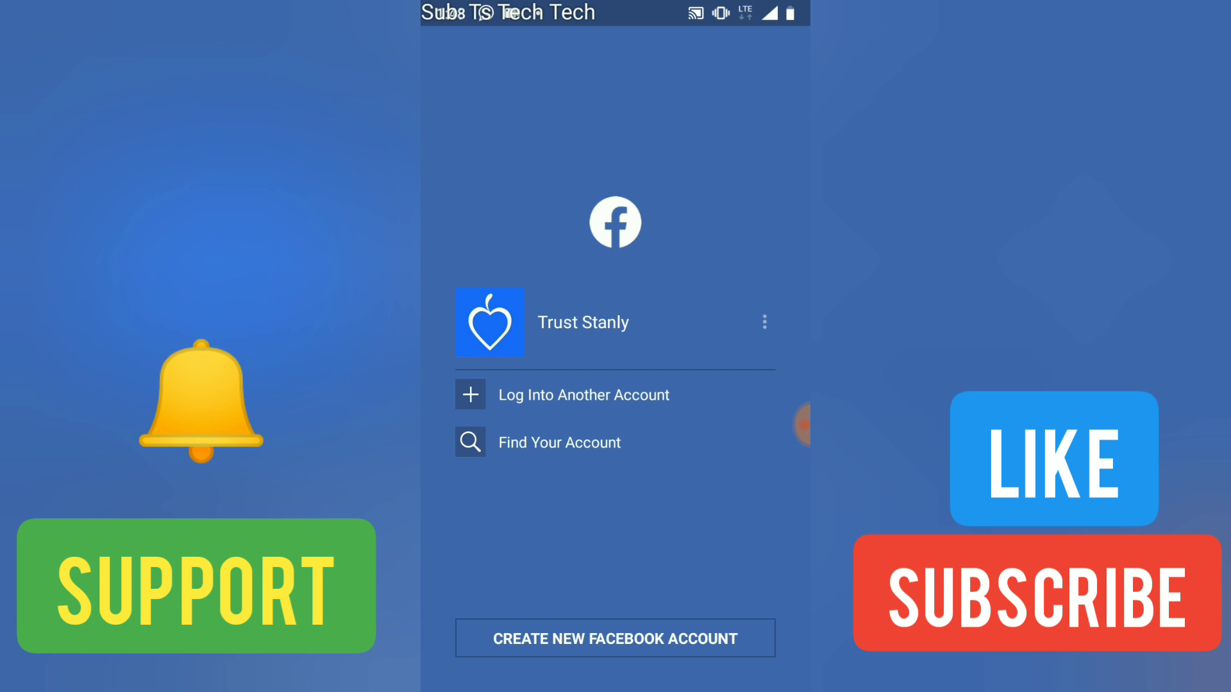
Sign in to another account manually with phone/email and password, bypassing saved accounts
left_click(614, 393)
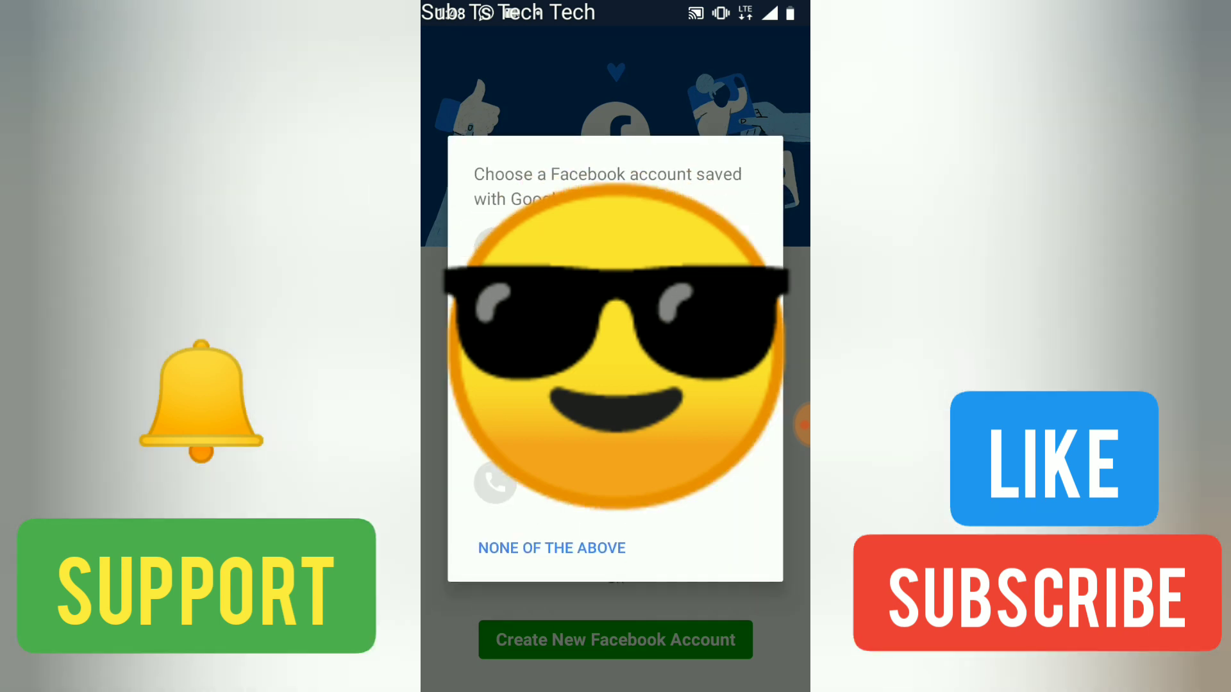
left_click(550, 548)
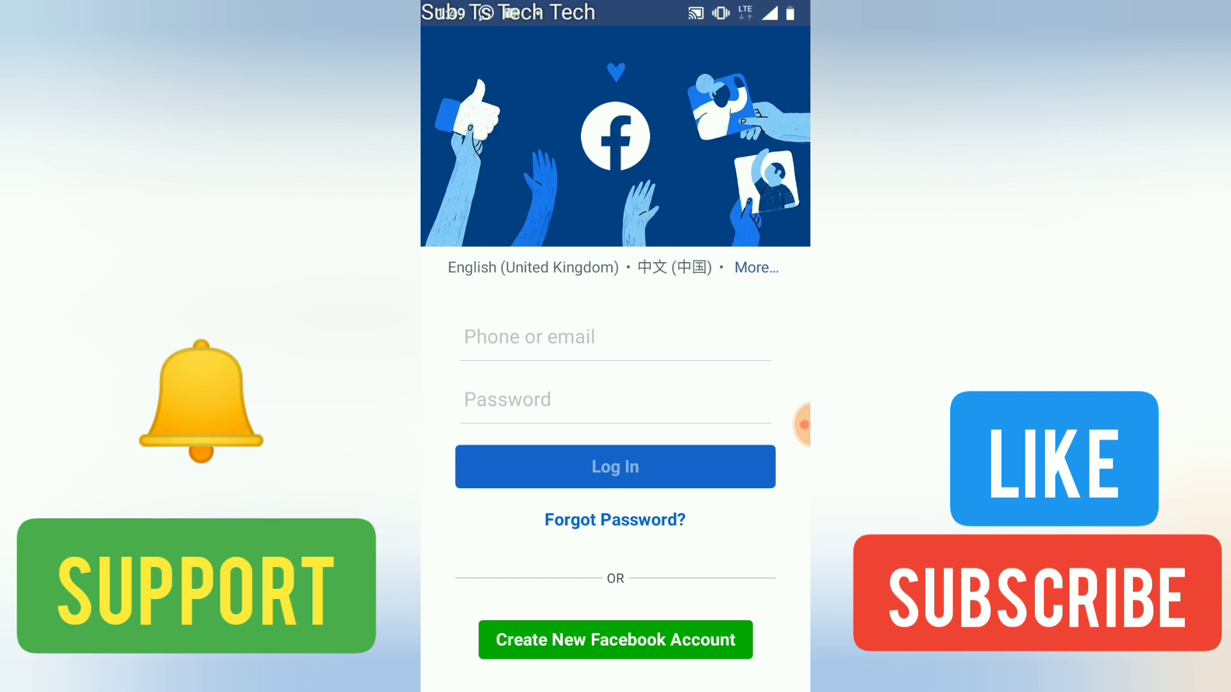
left_click(614, 337)
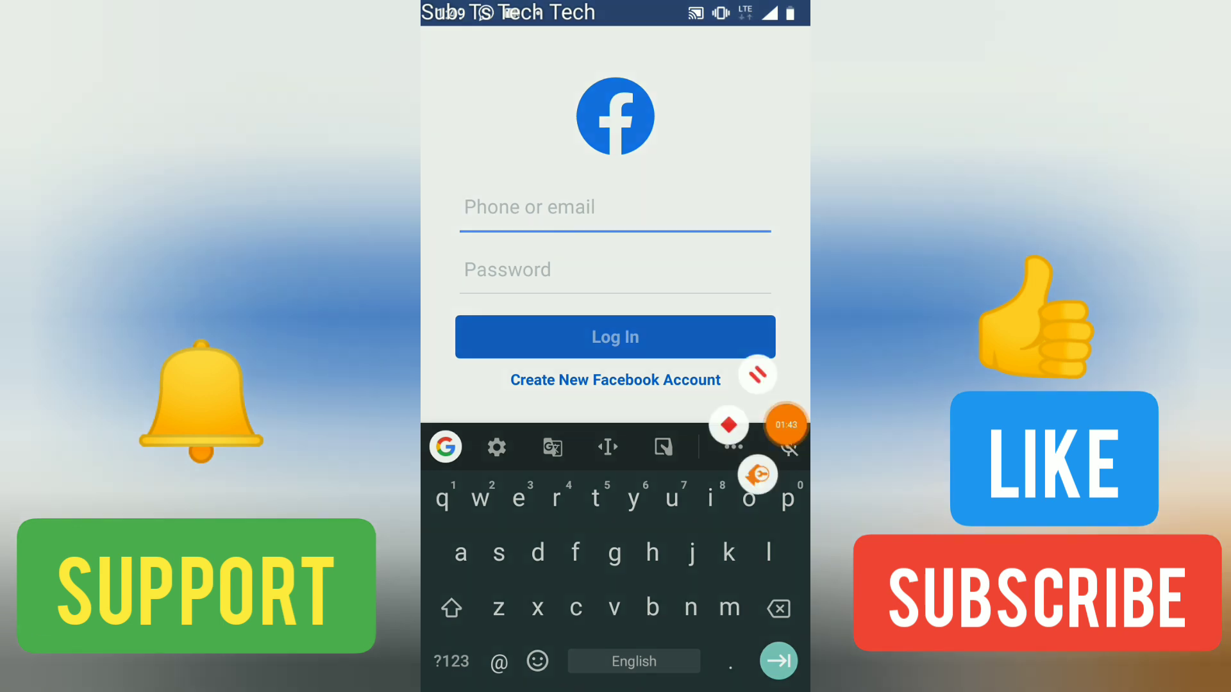
left_click(614, 337)
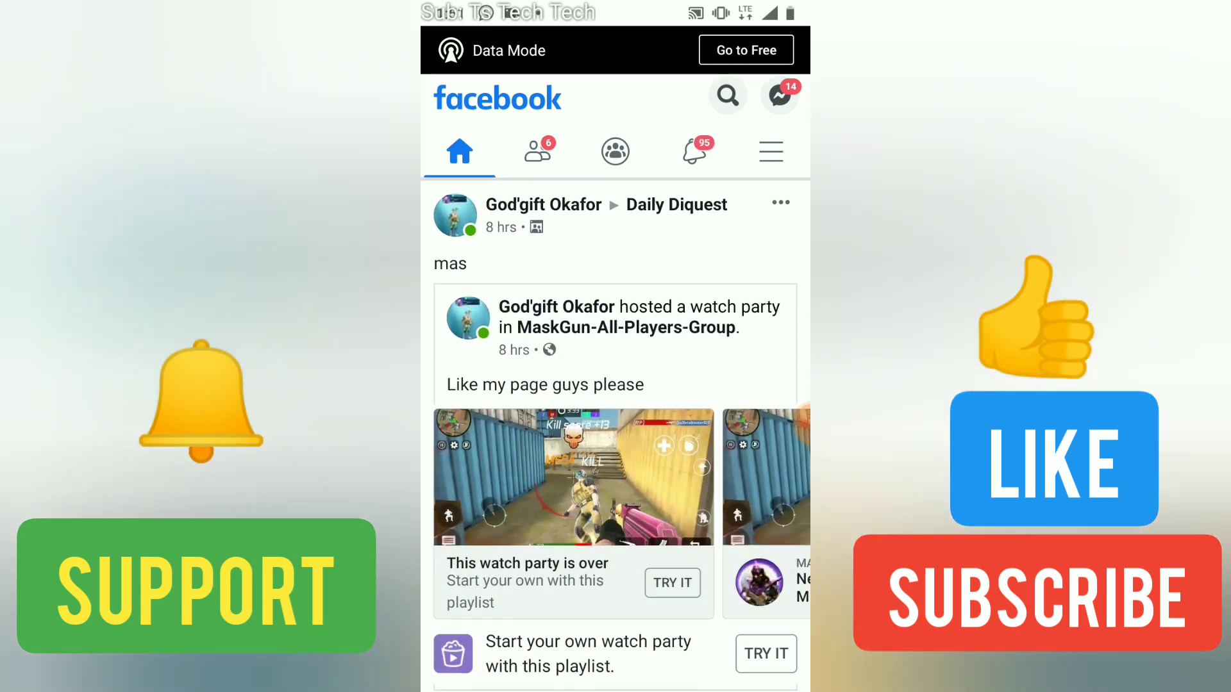
scroll("down", 3)
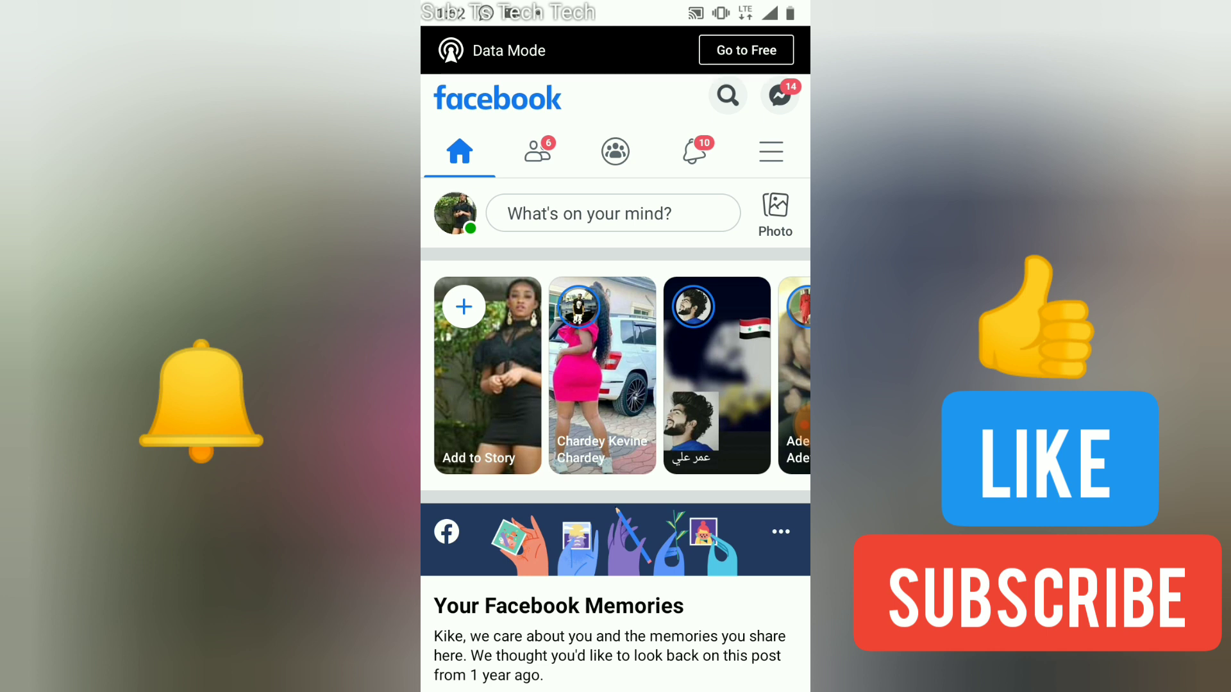
scroll("down", 3)
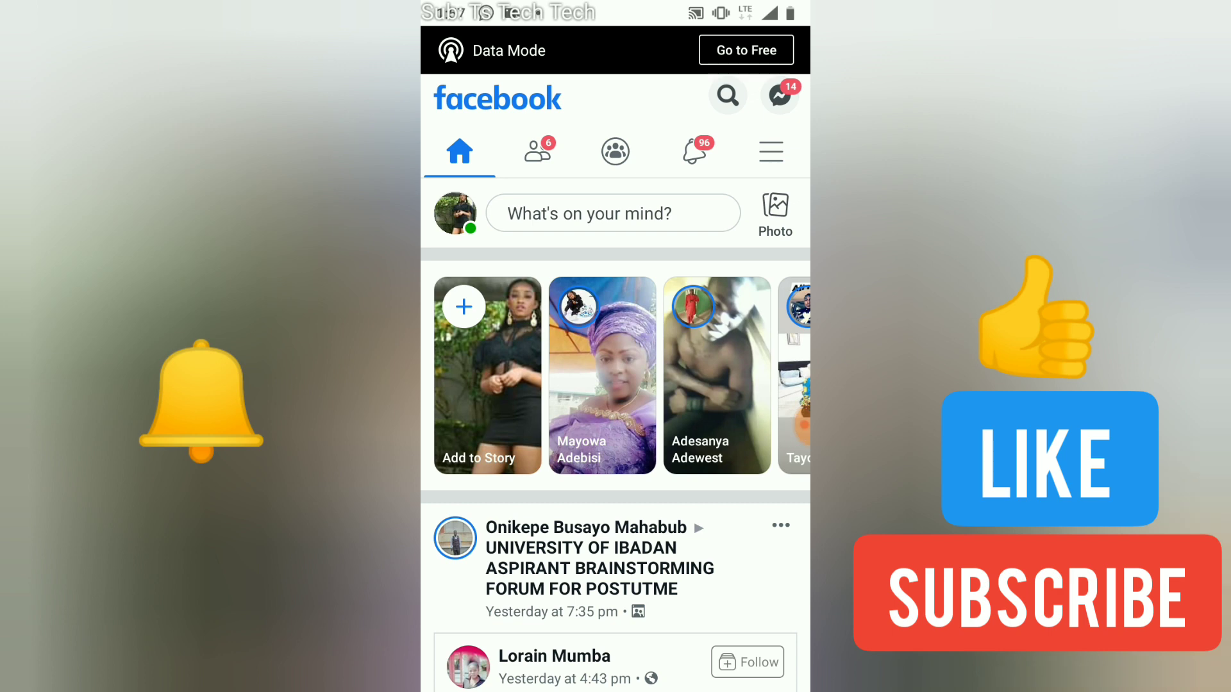
Switch to the Trust Stanly account via the menu's account switcher, declining to save the password
left_click(771, 151)
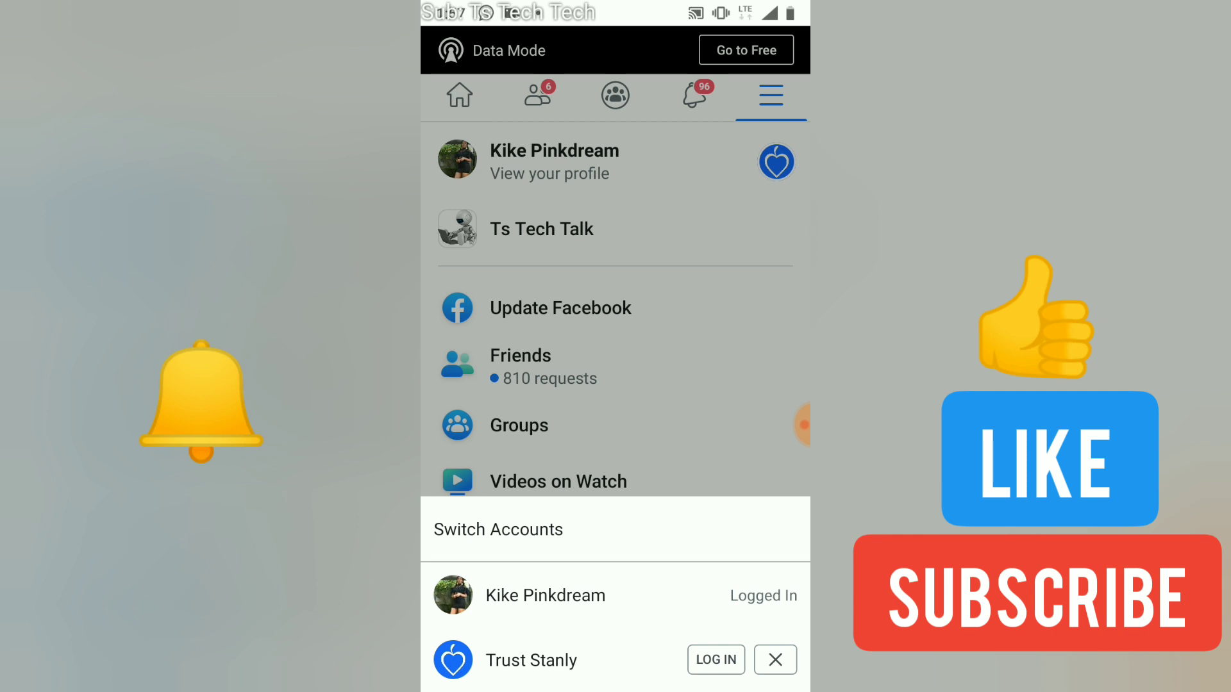
left_click(714, 659)
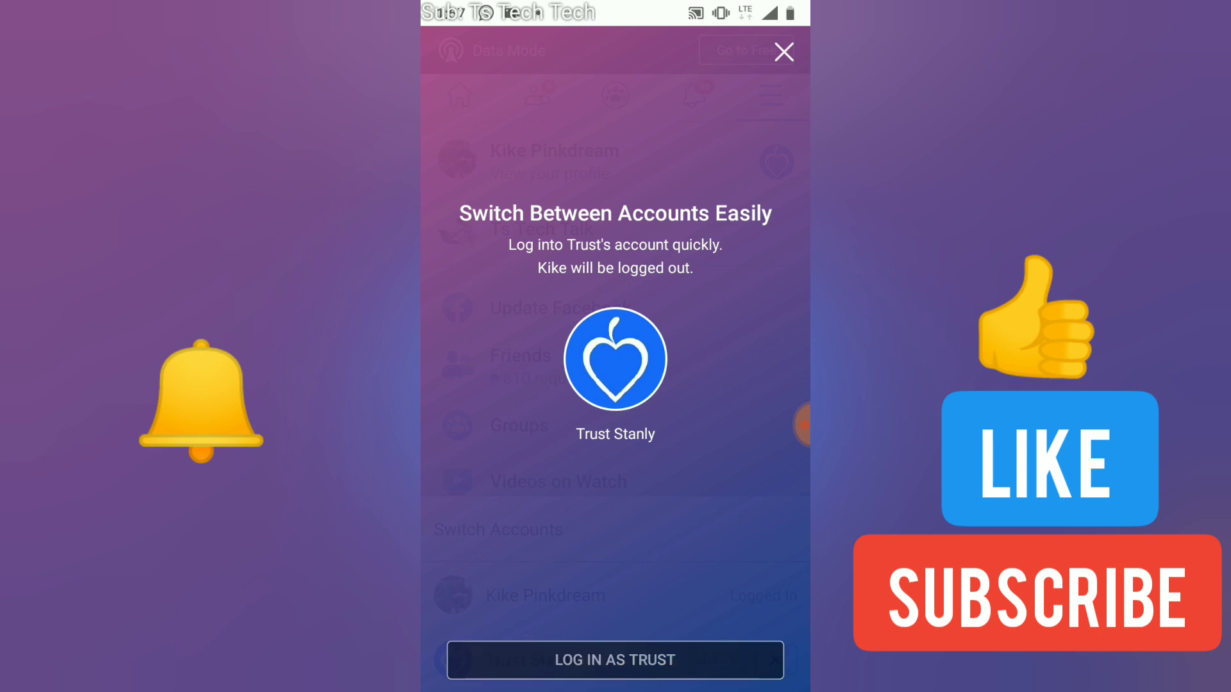
left_click(615, 659)
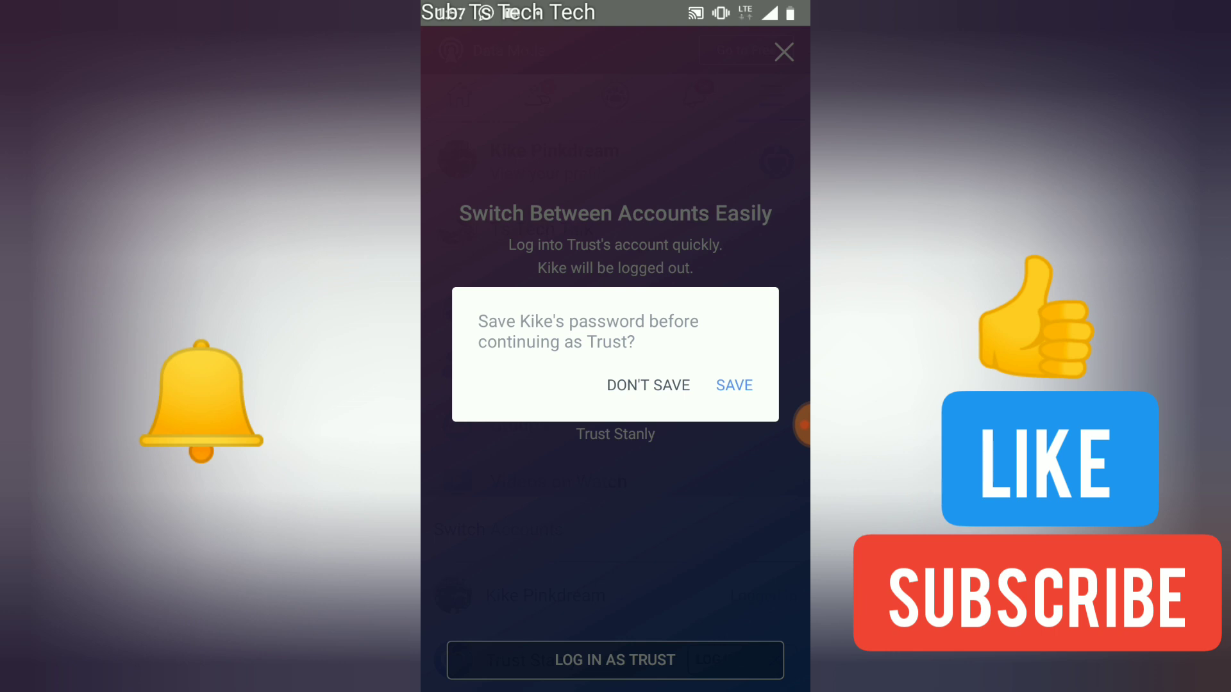
left_click(647, 386)
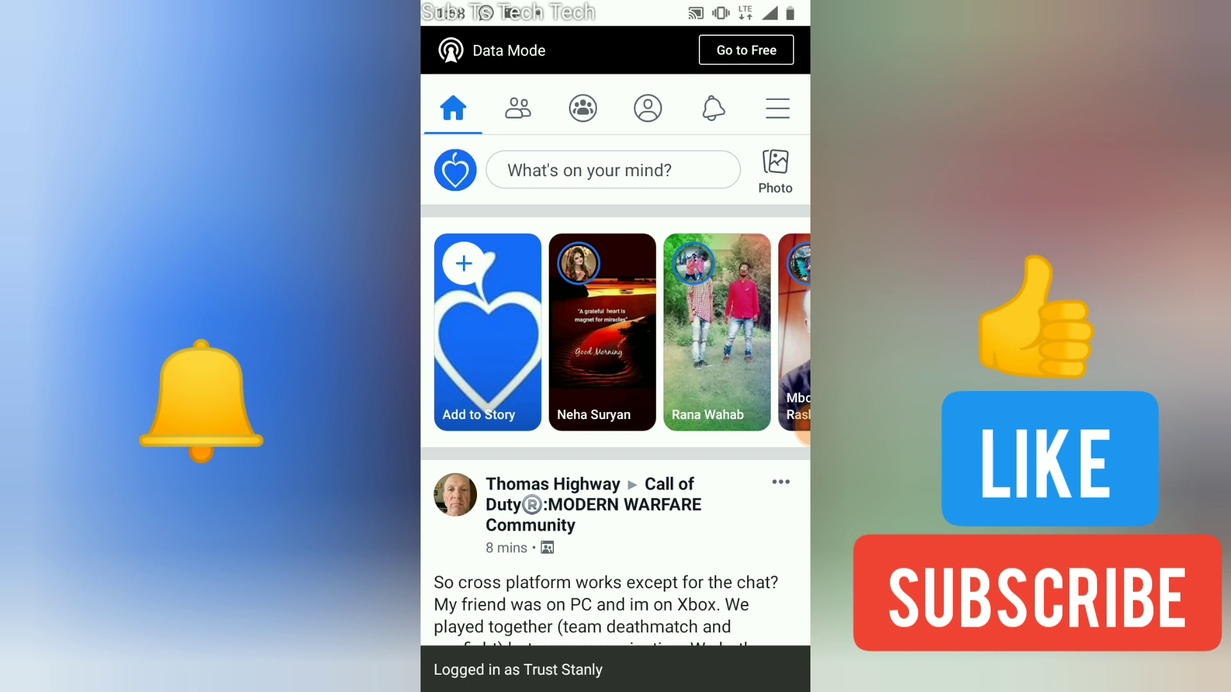
scroll("down", 3)
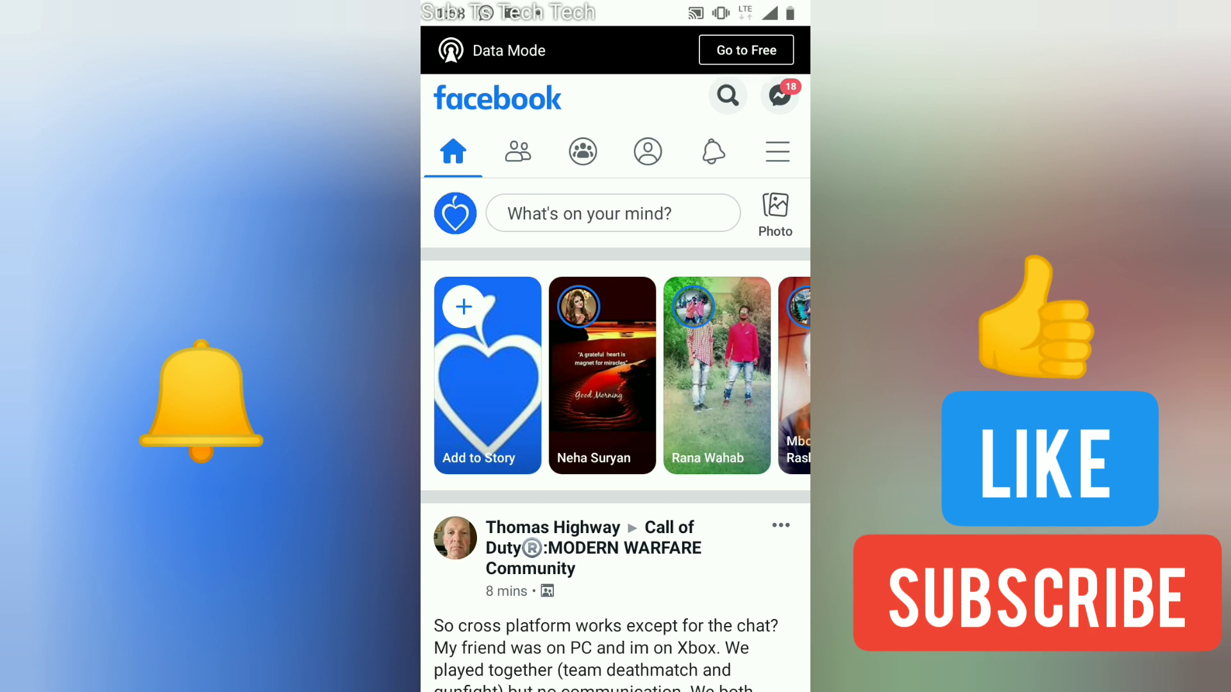
left_click(777, 151)
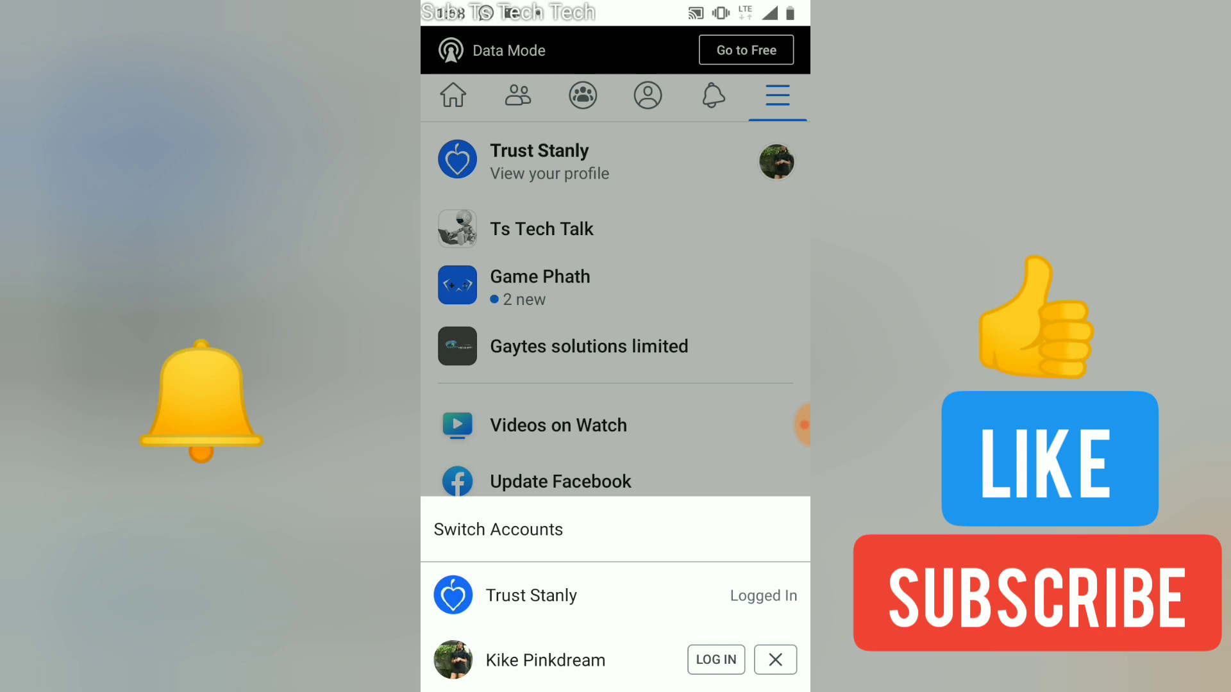
left_click(774, 659)
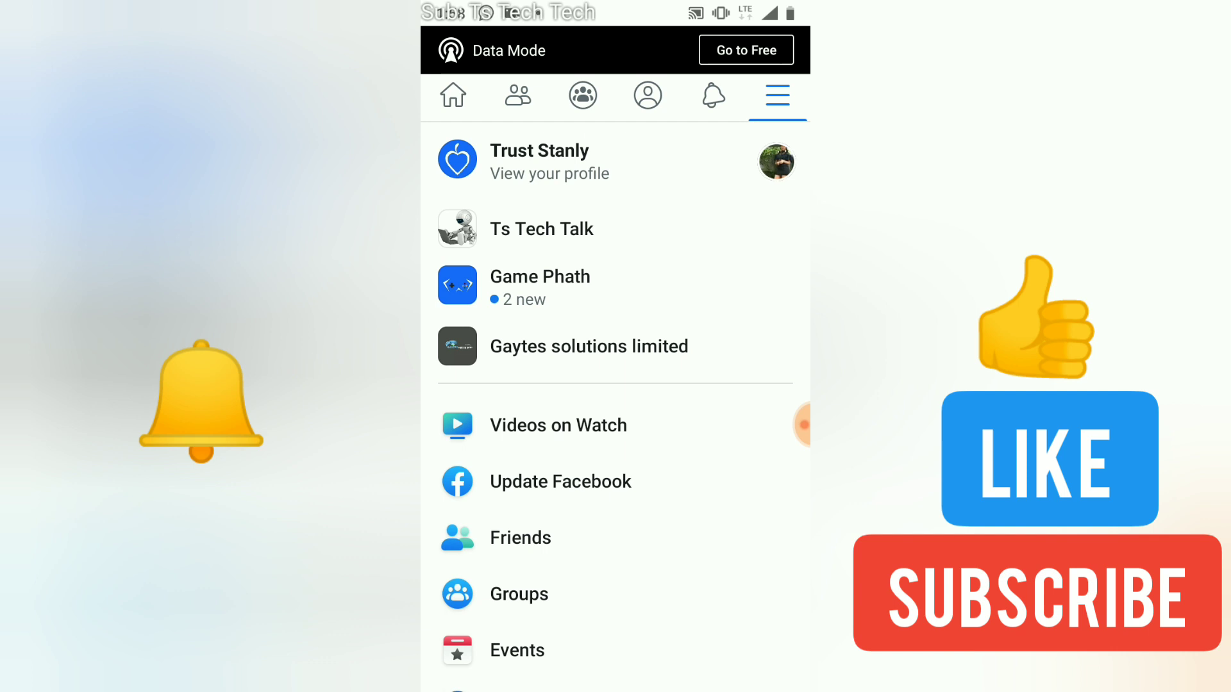
left_click(453, 96)
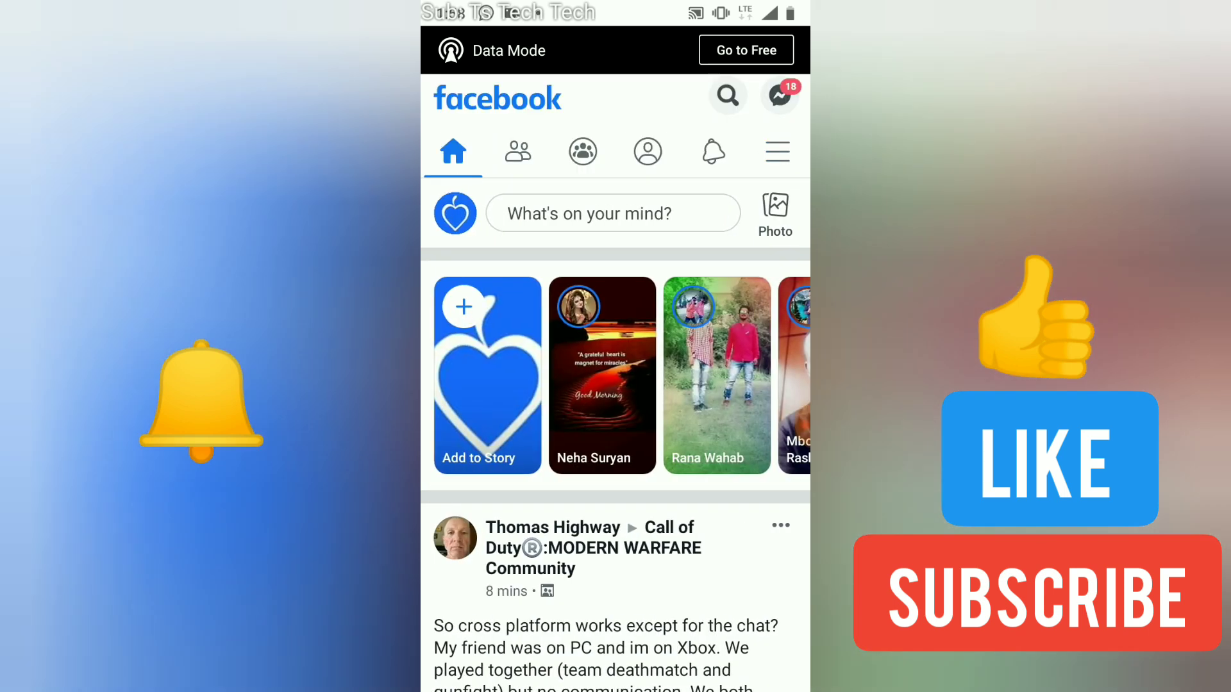